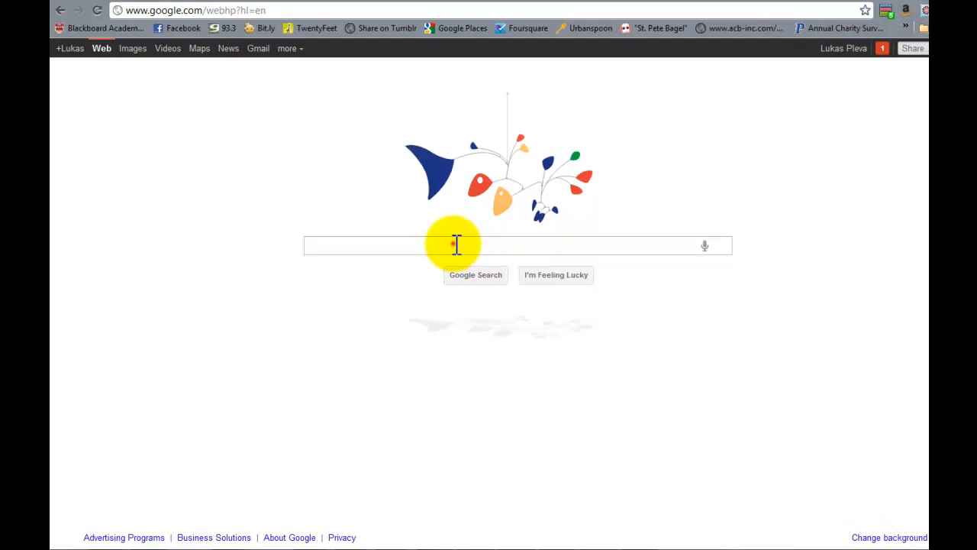
Search Google for 'link building' and load its results page
{"action": "left_click", "coordinate": [455, 245]}
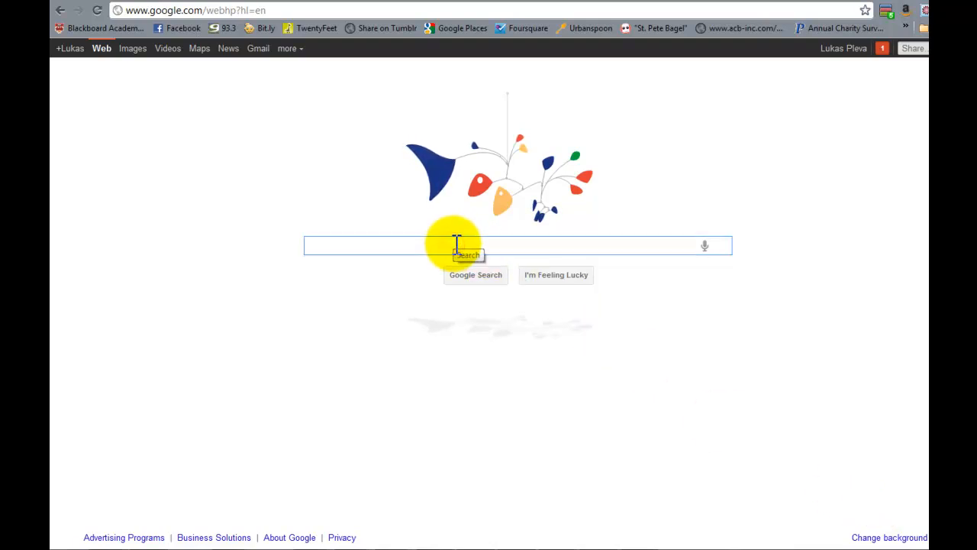
{"action": "type", "text": "link bui"}
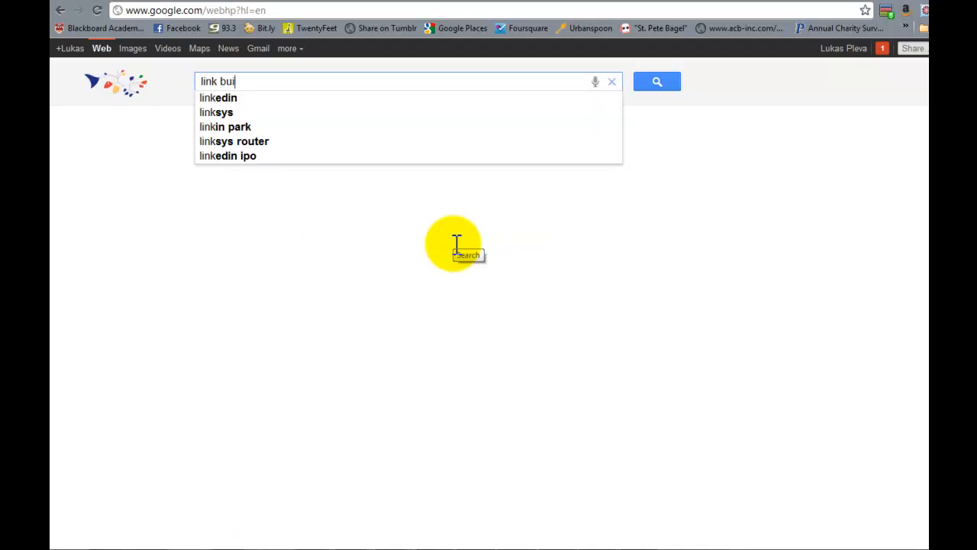
{"action": "key", "text": "enter"}
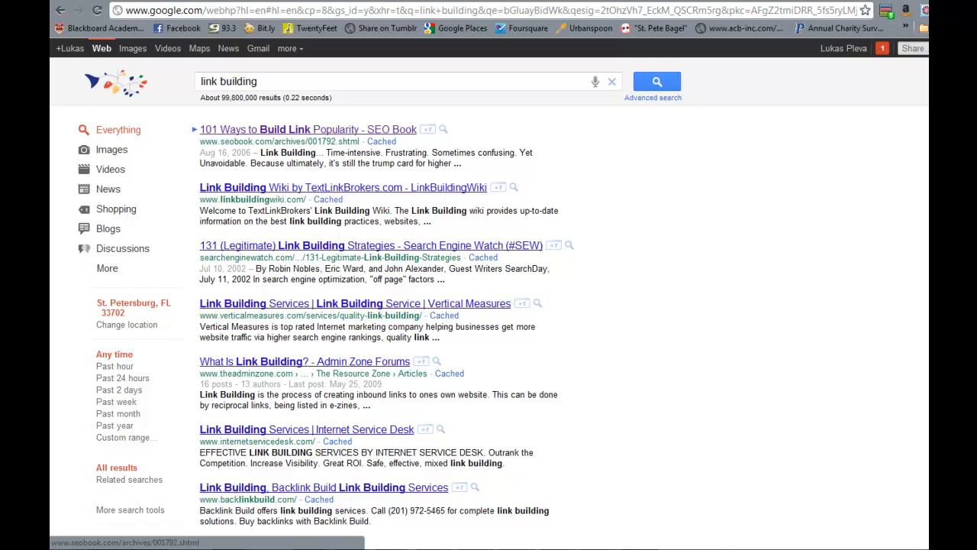
{"action": "scroll", "scroll_direction": "down", "scroll_amount": 3}
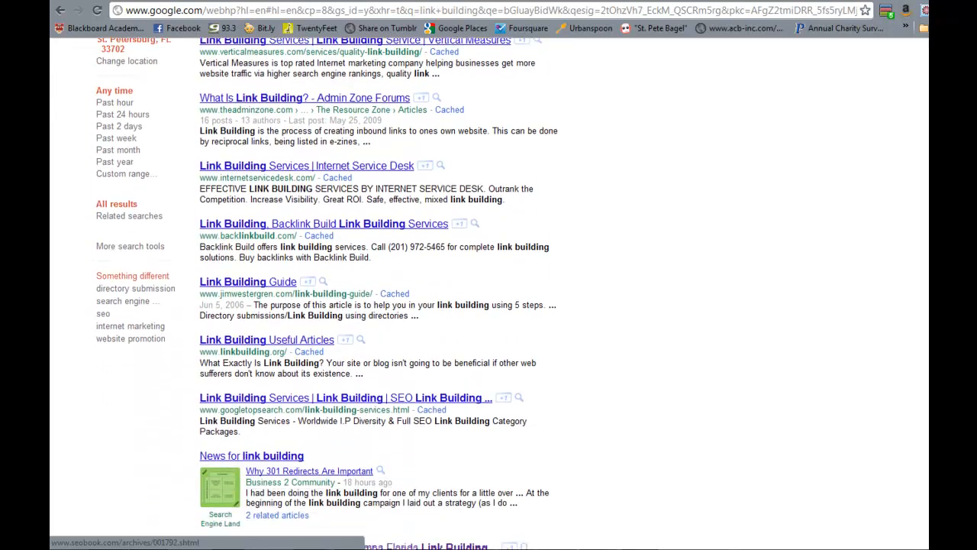
{"action": "scroll", "scroll_direction": "down", "scroll_amount": 3}
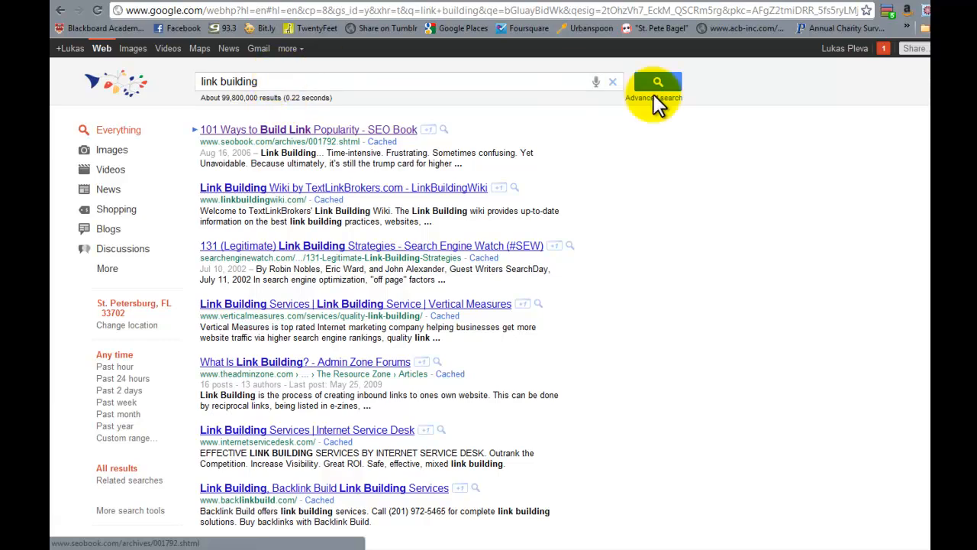
{"action": "scroll", "scroll_direction": "down", "scroll_amount": 3}
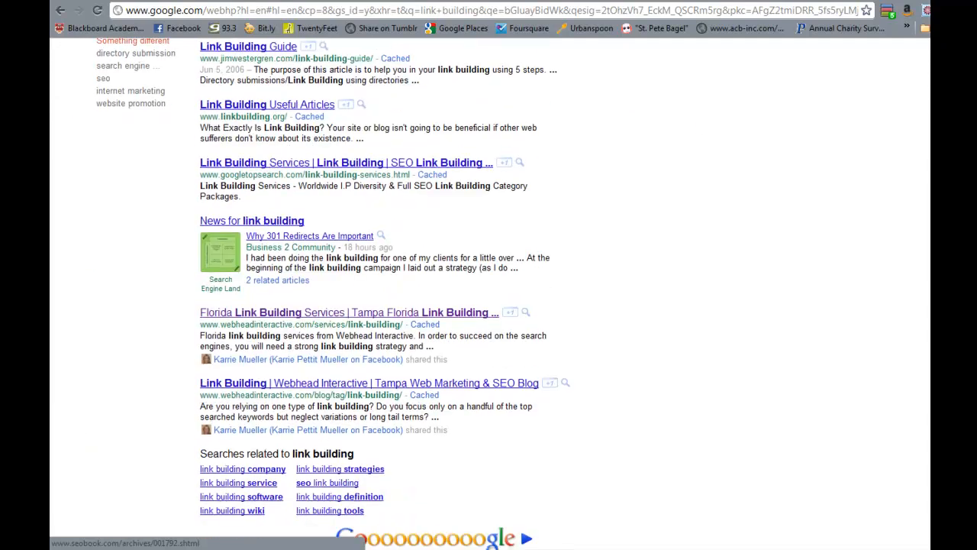
{"action": "scroll", "scroll_direction": "down", "scroll_amount": 3}
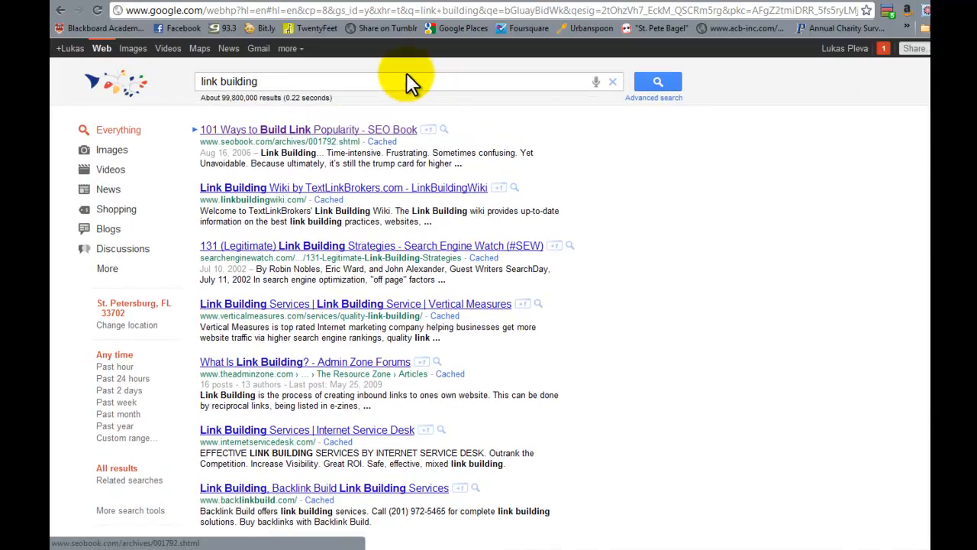
{"action": "left_click", "coordinate": [336, 10]}
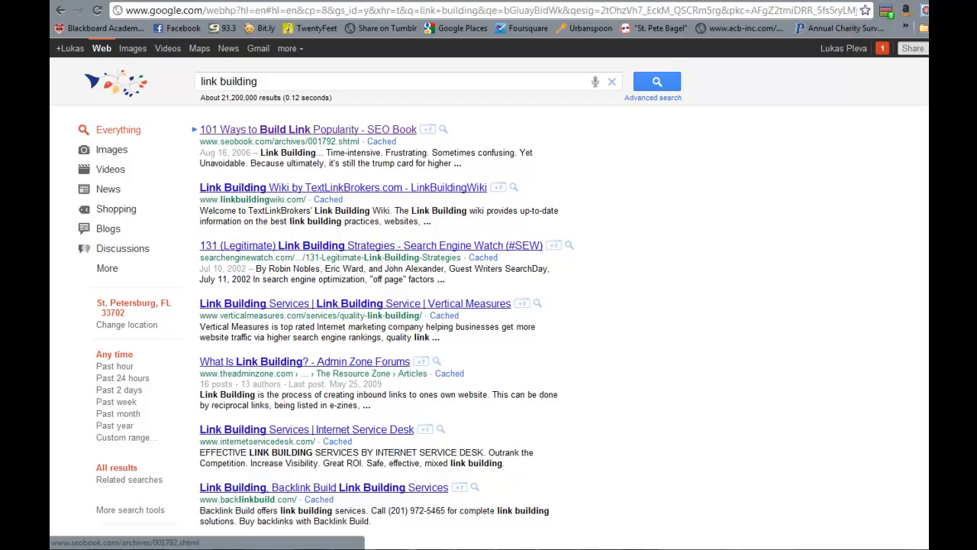
{"action": "scroll", "scroll_direction": "down", "scroll_amount": 3}
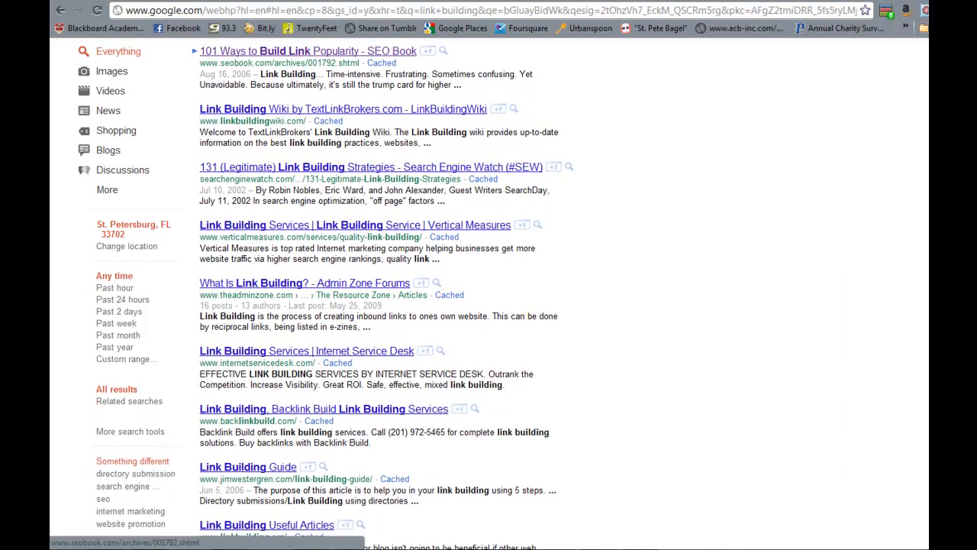
{"action": "scroll", "scroll_direction": "down", "scroll_amount": 3}
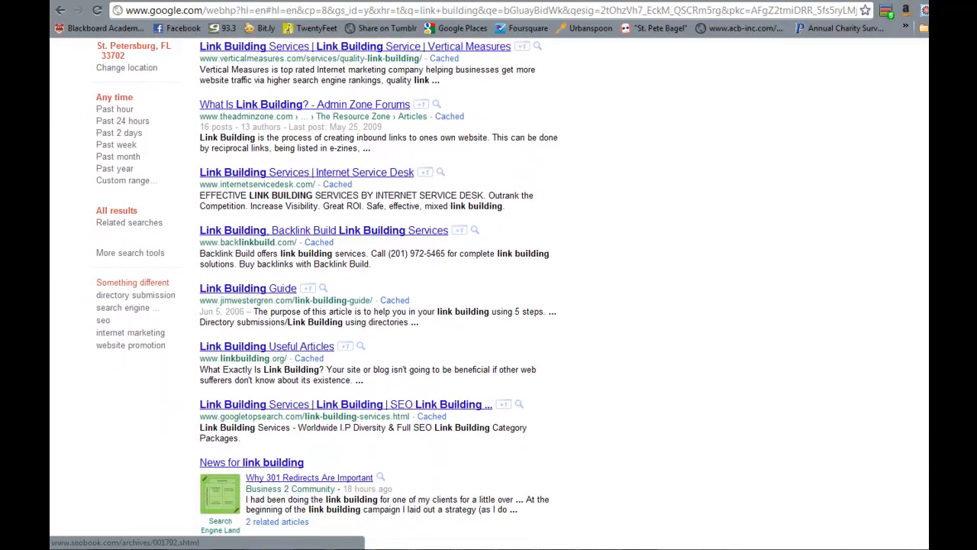
{"action": "scroll", "scroll_direction": "down", "scroll_amount": 3}
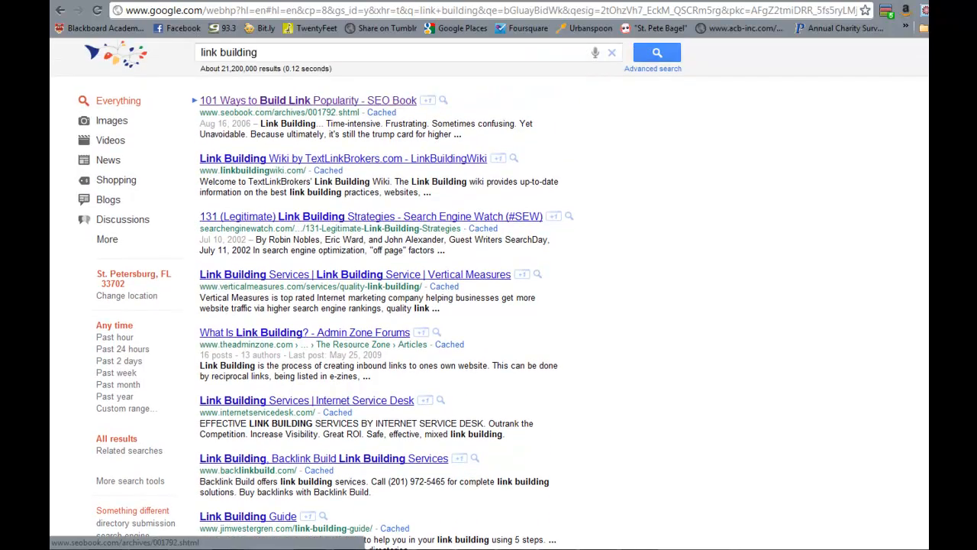
{"action": "scroll", "scroll_direction": "down", "scroll_amount": 3}
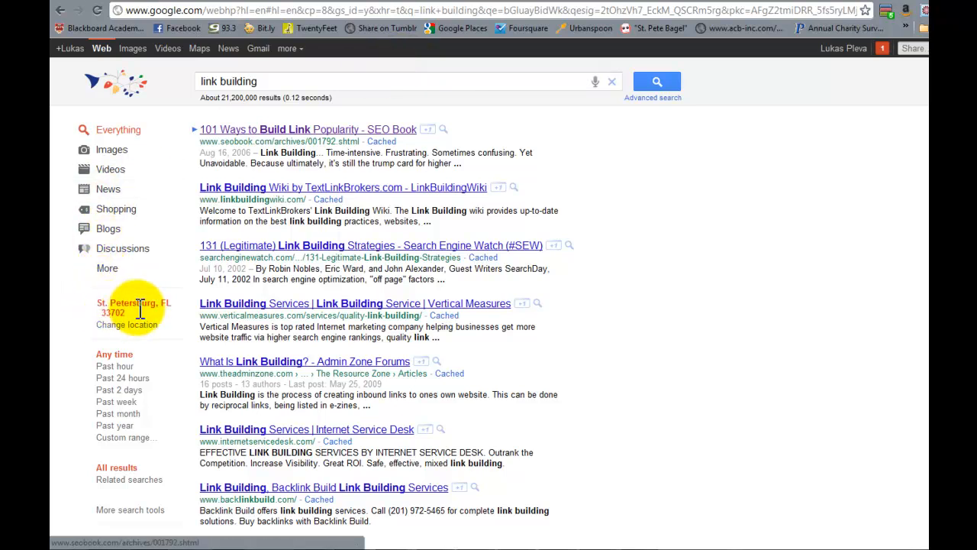
{"action": "mouse_move", "coordinate": [147, 307]}
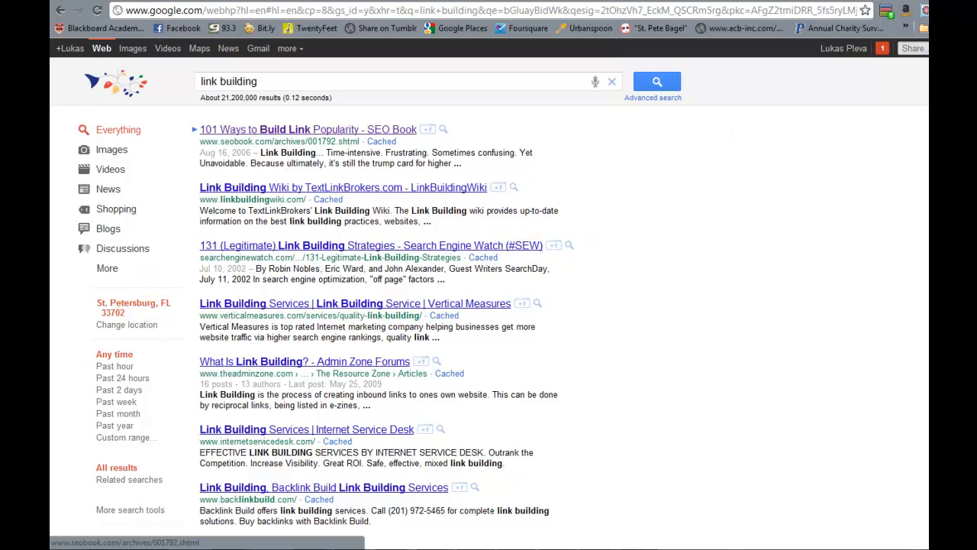
{"action": "scroll", "scroll_direction": "down", "scroll_amount": 3}
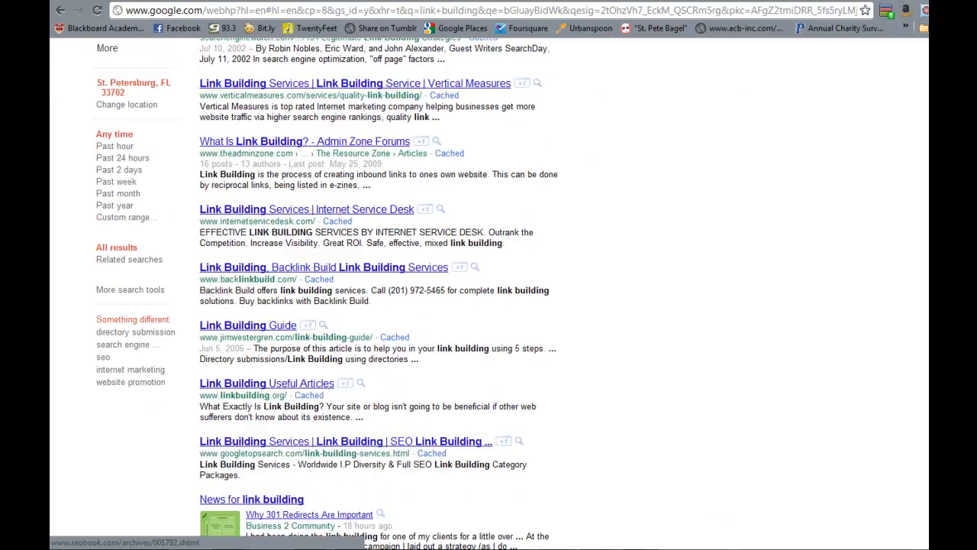
{"action": "scroll", "scroll_direction": "up", "scroll_amount": 3}
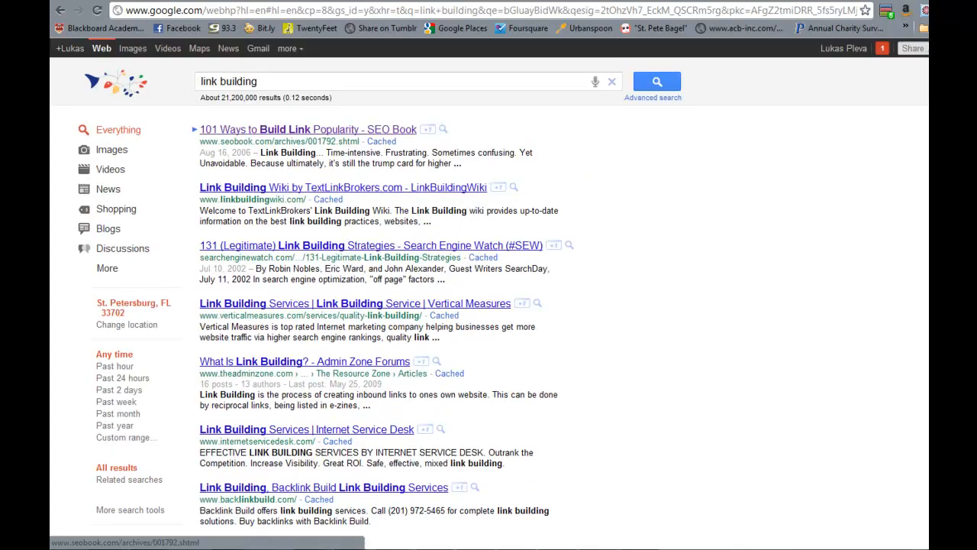
{"action": "scroll", "scroll_direction": "down", "scroll_amount": 3}
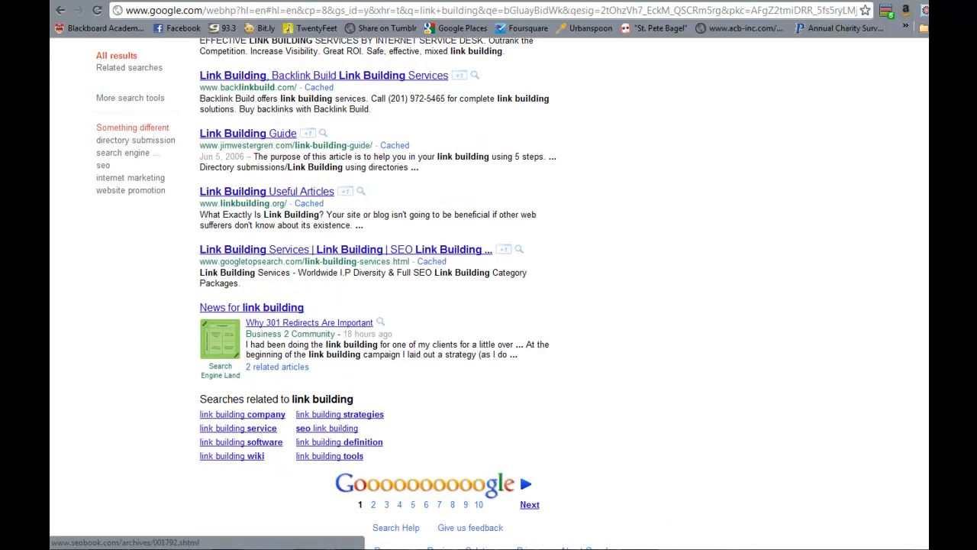